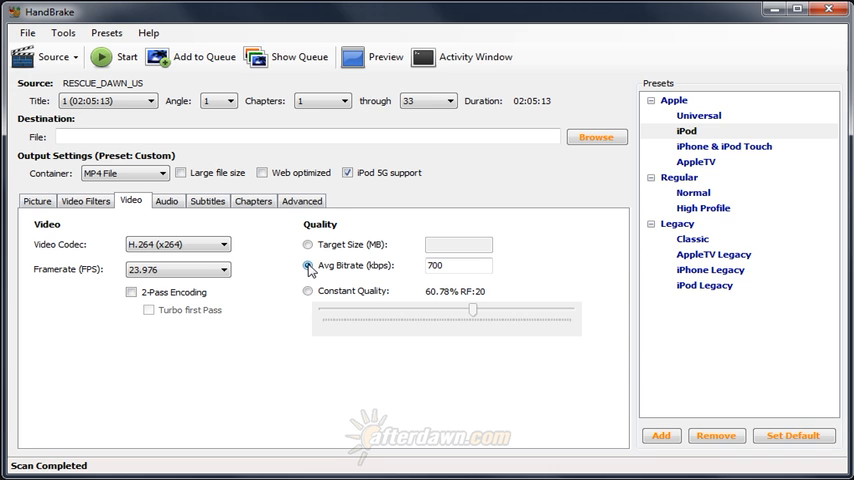
Step: Switch video quality to Target Size and enter 1000 MB
click(308, 244)
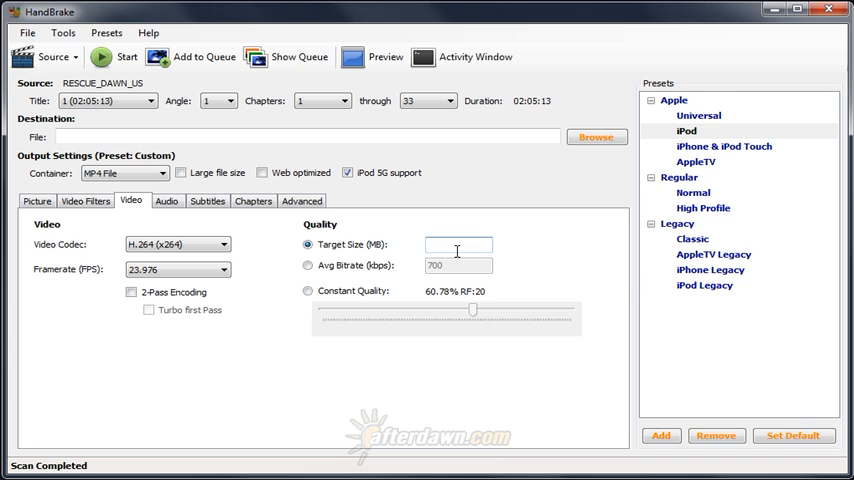
mouse_move(458, 244)
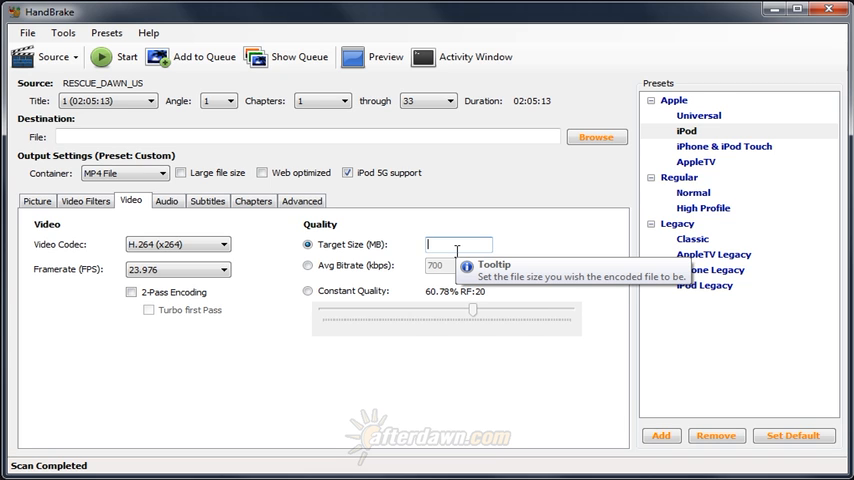
text(1)
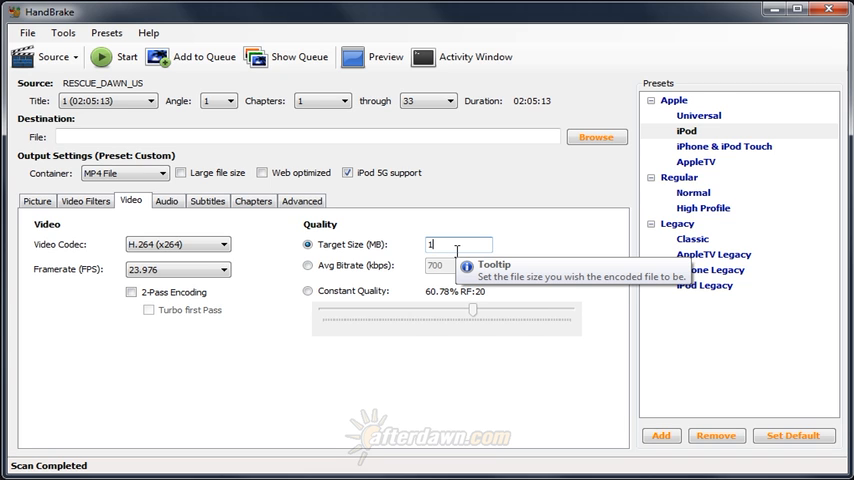
text(000)
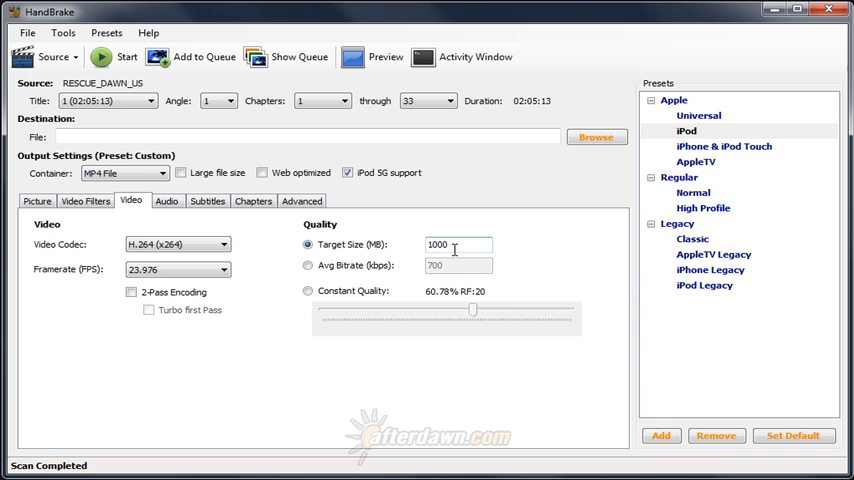
mouse_move(458, 244)
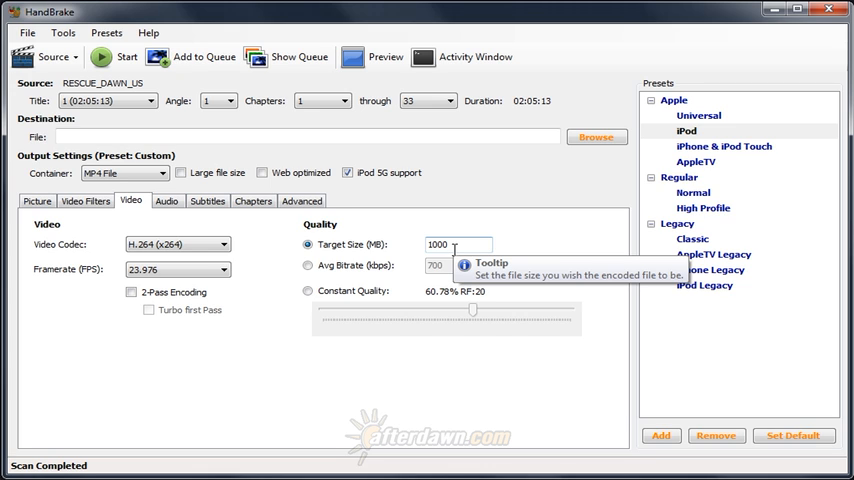
mouse_move(144, 292)
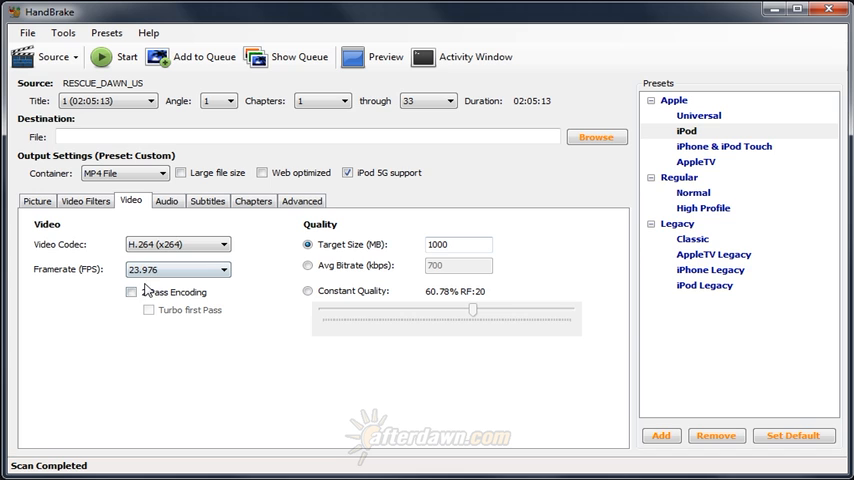
Step: Enable 2-Pass Encoding with Turbo first Pass
click(132, 292)
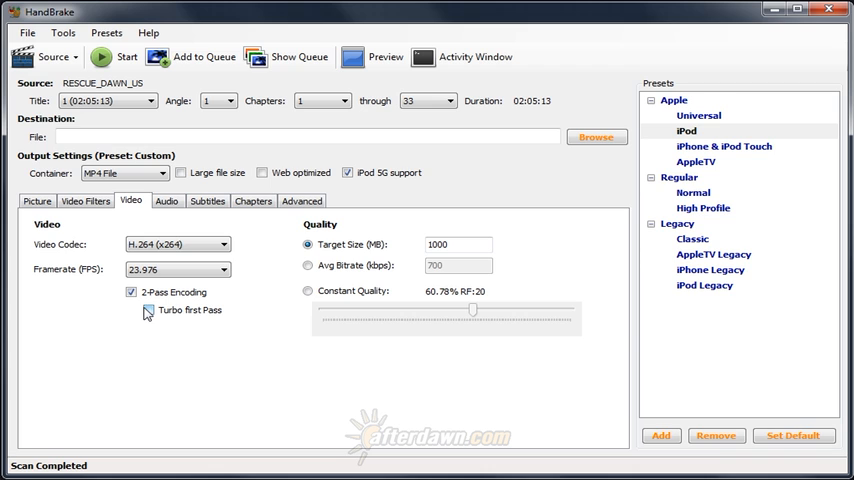
click(148, 310)
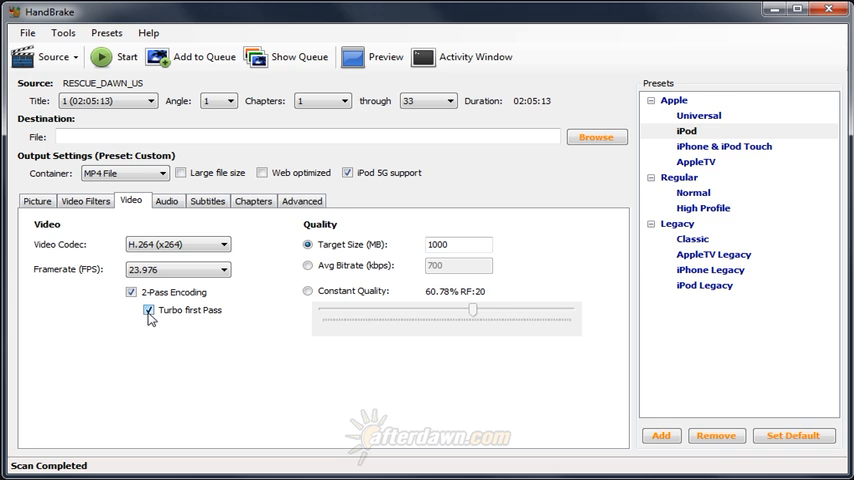
mouse_move(148, 310)
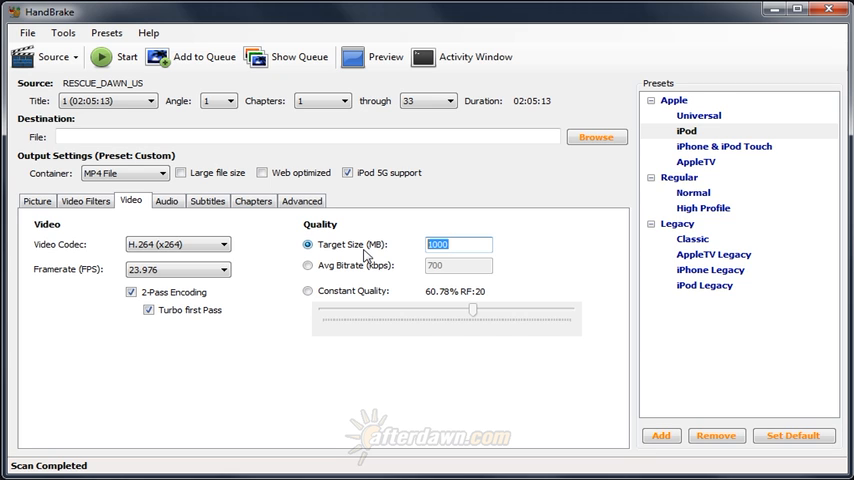
Step: Change target size to 900 MB, disable 2-pass, and select Constant Quality at RF 20
text(900)
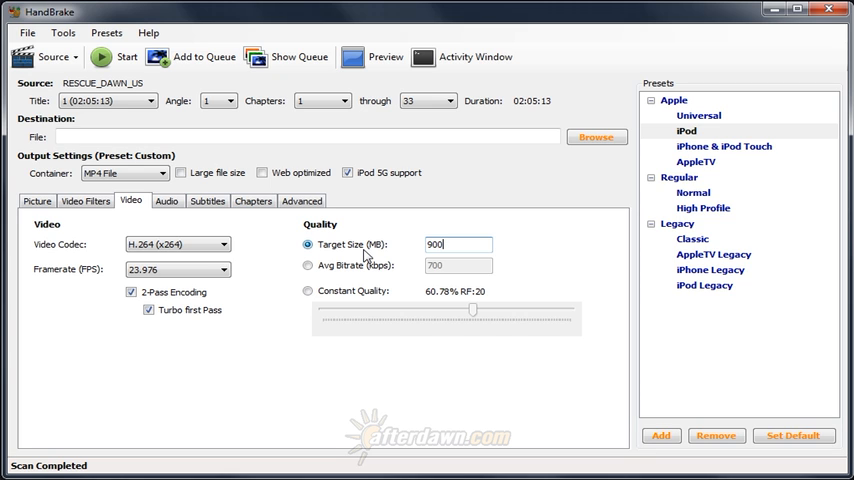
click(132, 292)
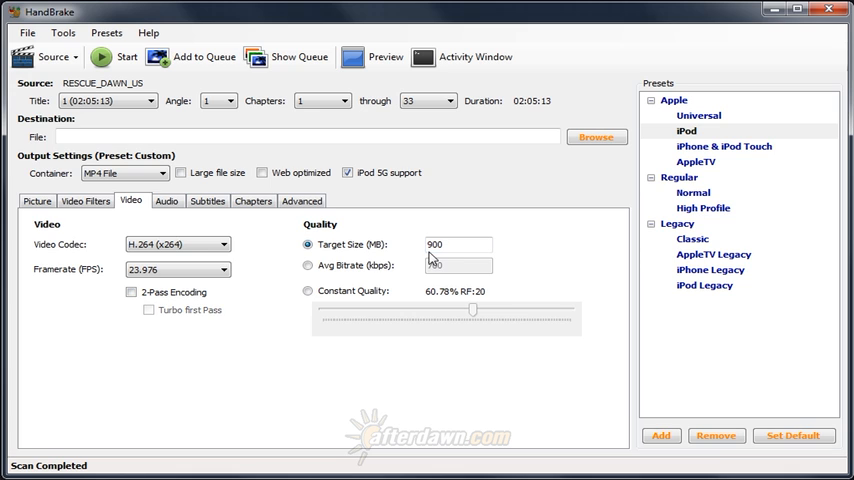
click(308, 292)
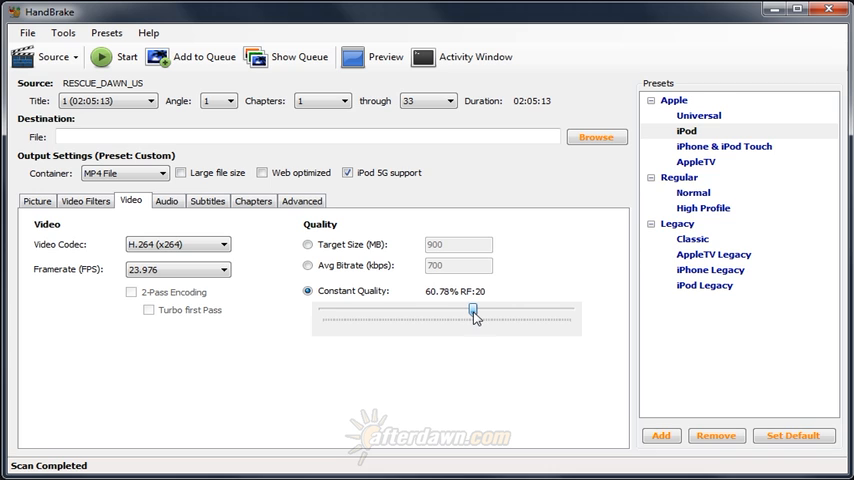
Step: Try constant quality levels between RF 14.75 and 19.25, then apply the Normal preset
drag(472, 310, 492, 310)
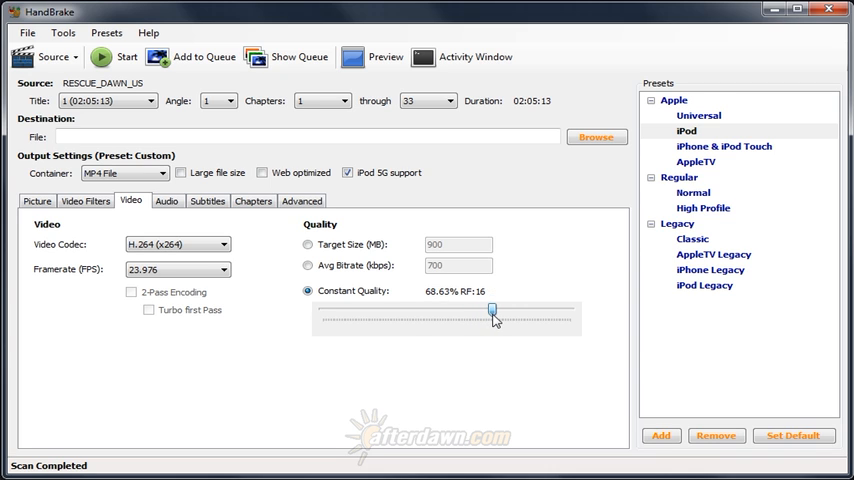
drag(492, 308, 500, 308)
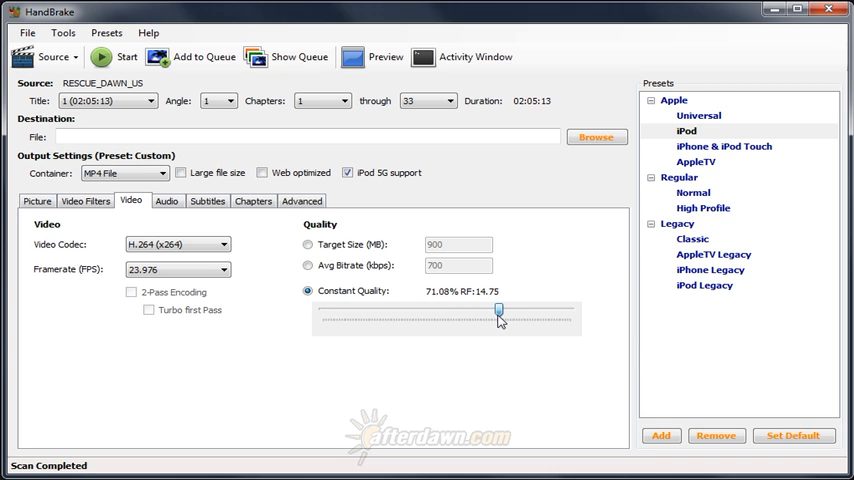
drag(500, 308, 484, 308)
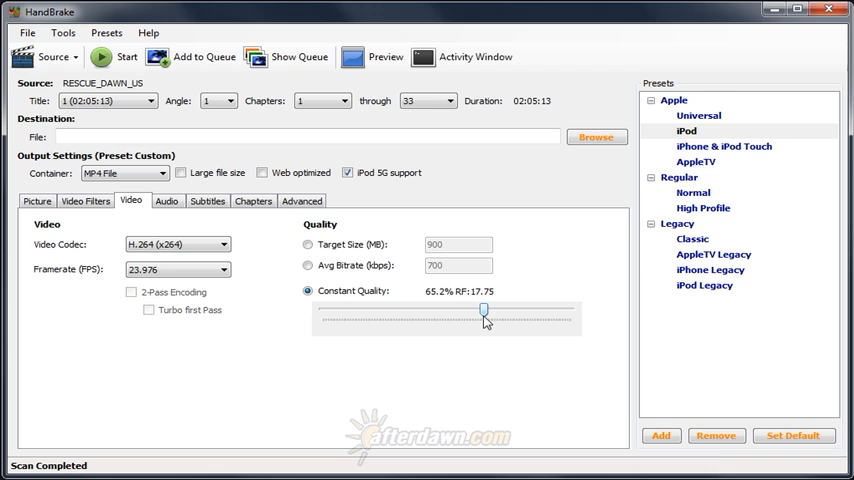
drag(484, 310, 478, 310)
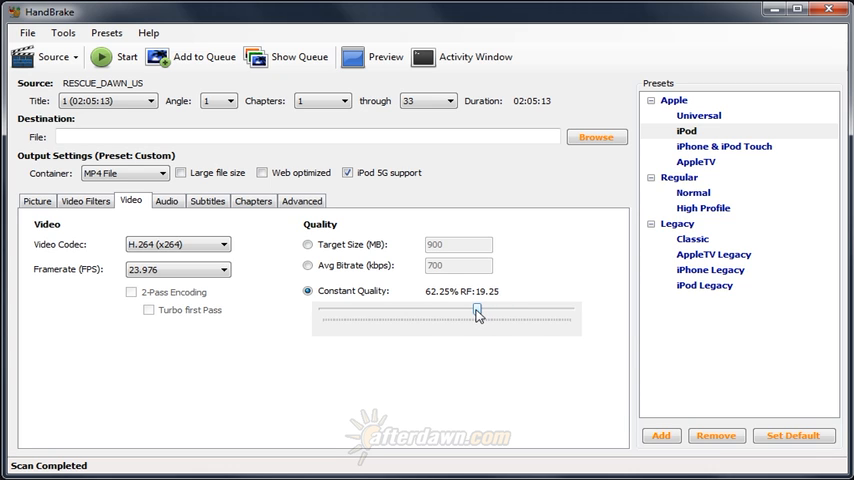
drag(476, 308, 482, 308)
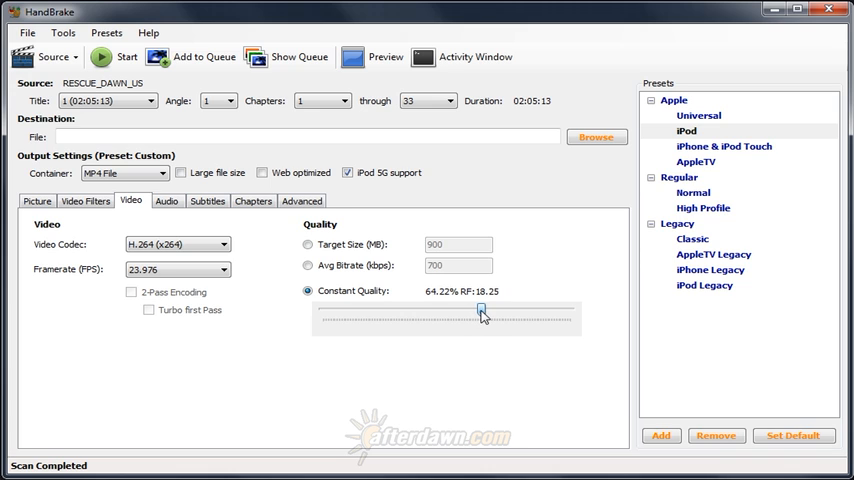
drag(480, 310, 488, 310)
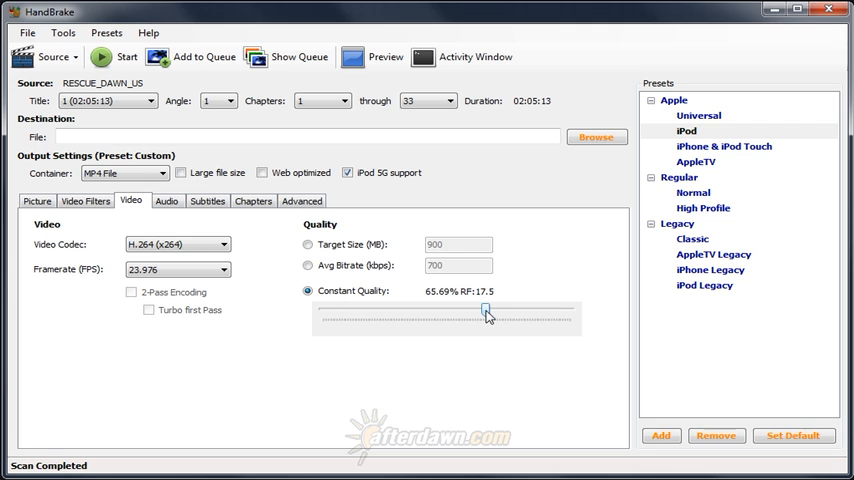
click(692, 192)
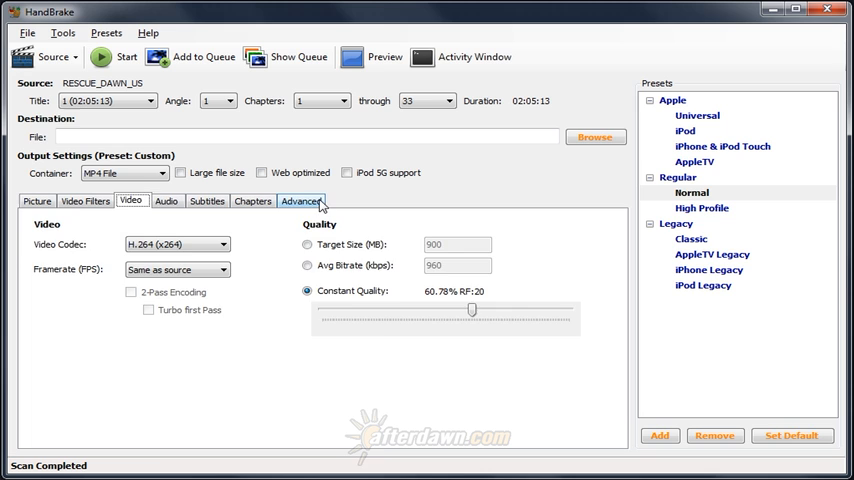
Step: Show the Advanced H.264 encoder options for the Normal preset
click(300, 200)
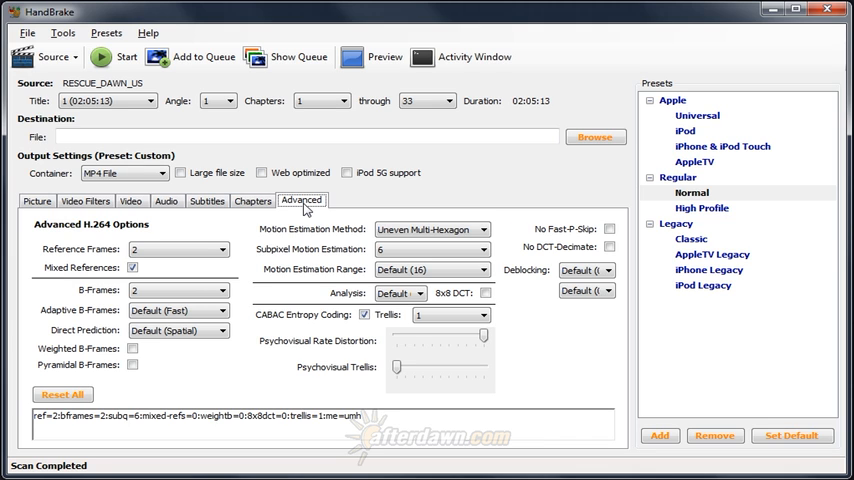
mouse_move(84, 304)
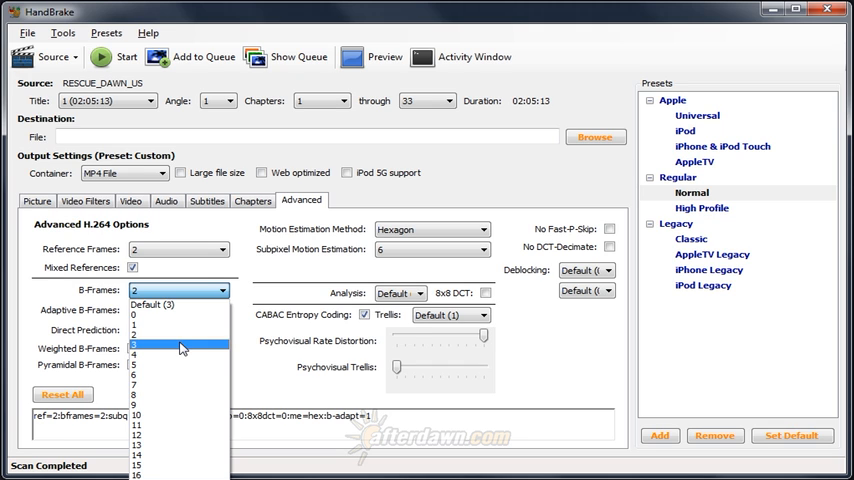
Step: Set B-Frames to 3 and Adaptive B-Frames to Default (Fast)
click(180, 348)
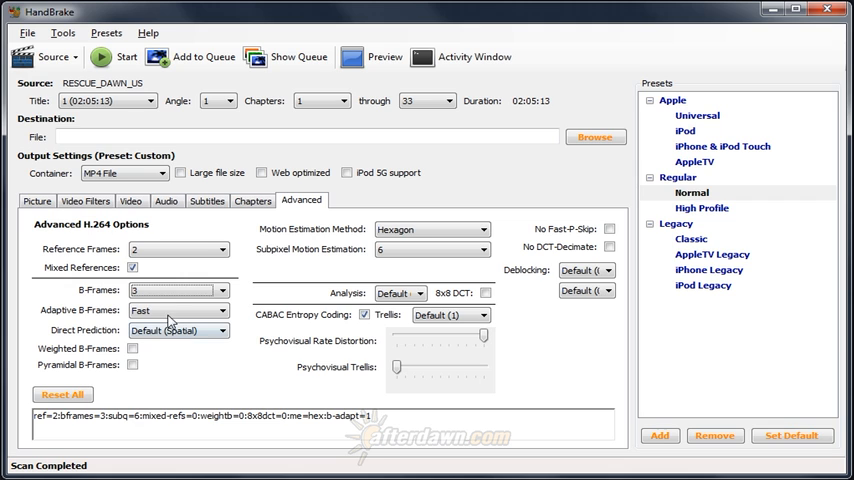
click(178, 310)
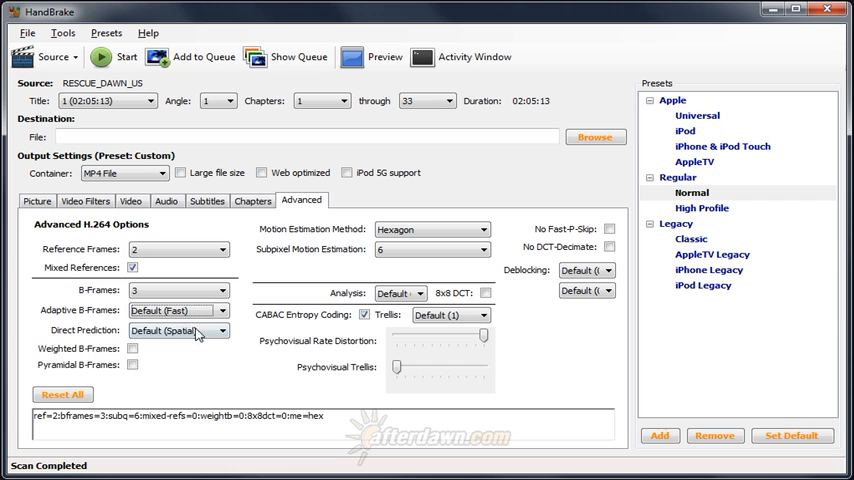
Step: Keep direct prediction Automatic; try Weighted and Pyramidal B-Frames and leave both off
click(178, 330)
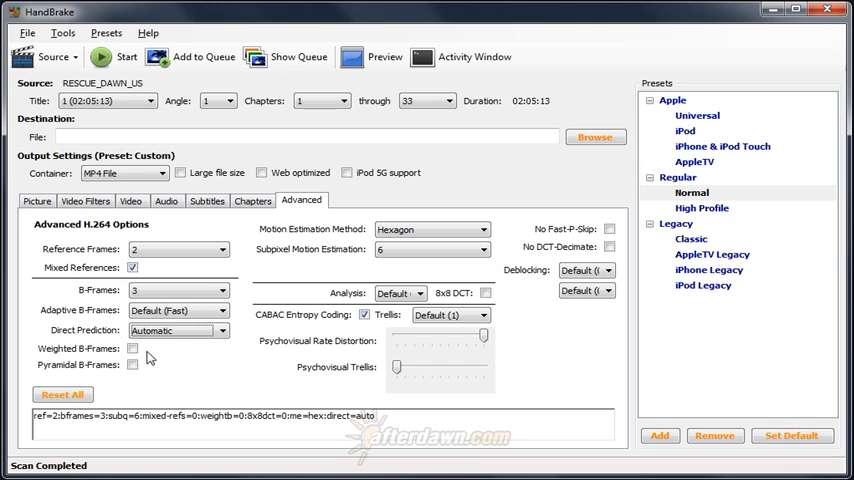
click(132, 348)
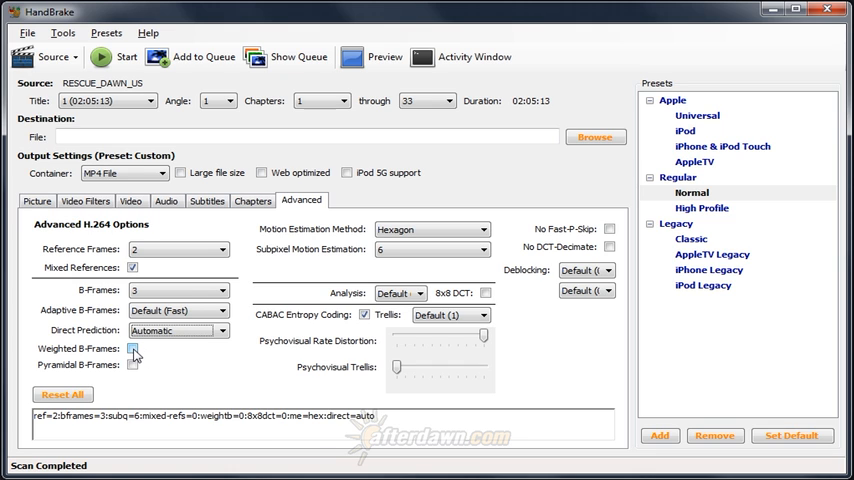
click(132, 348)
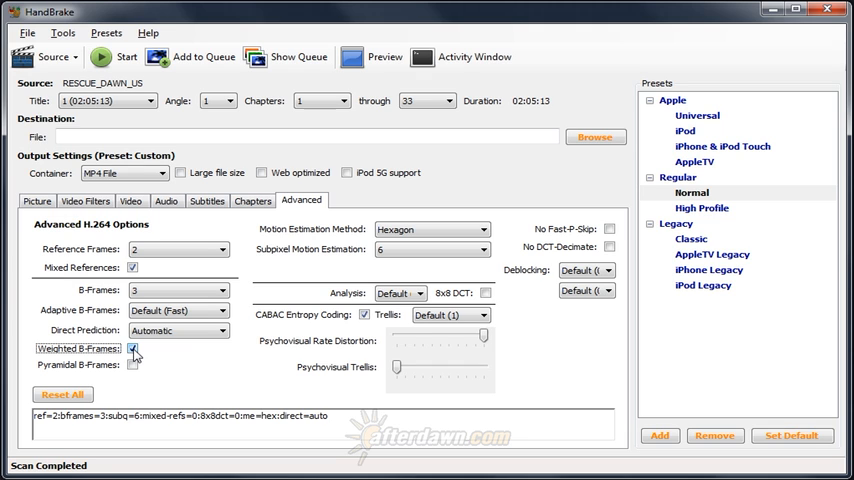
click(132, 348)
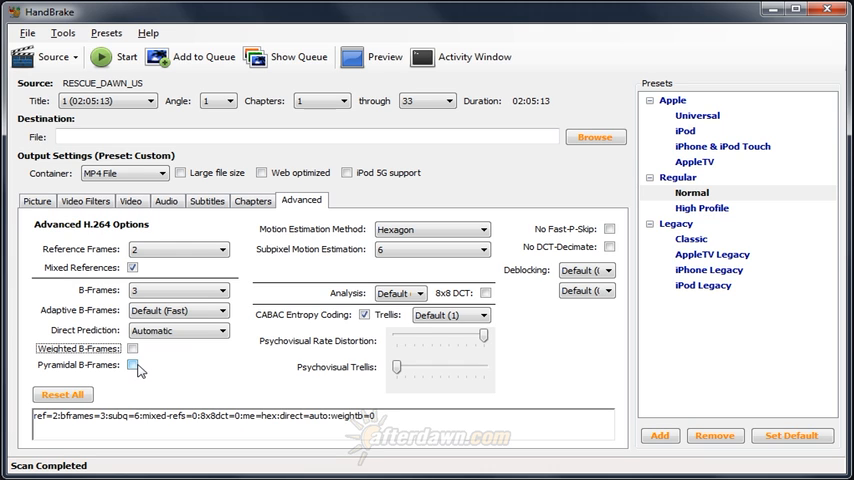
click(132, 364)
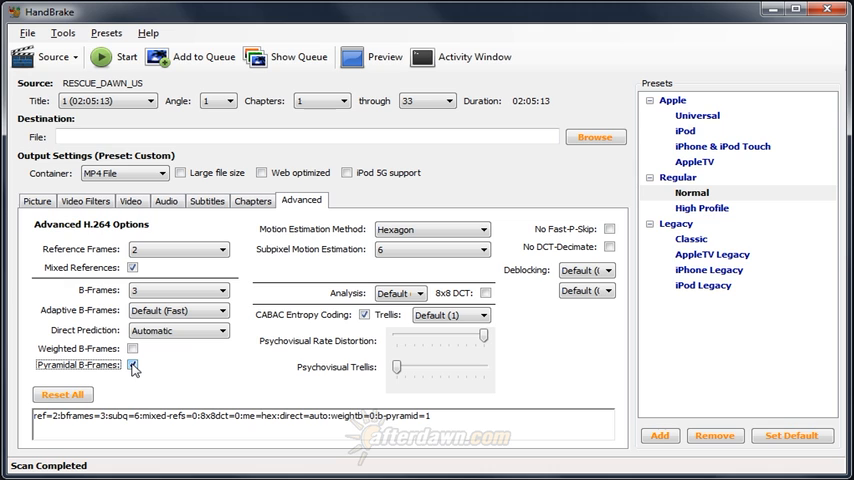
click(132, 364)
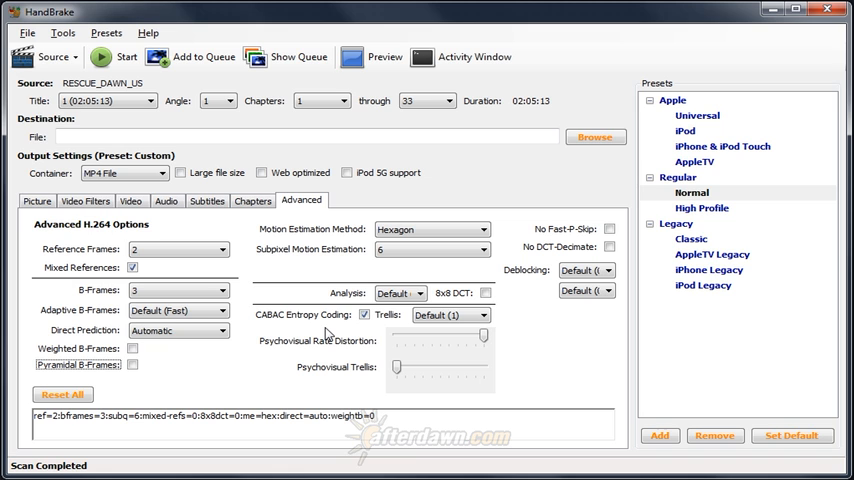
Step: Toggle CABAC Entropy Coding off and back on, and review the Trellis levels keeping Default (1)
click(364, 314)
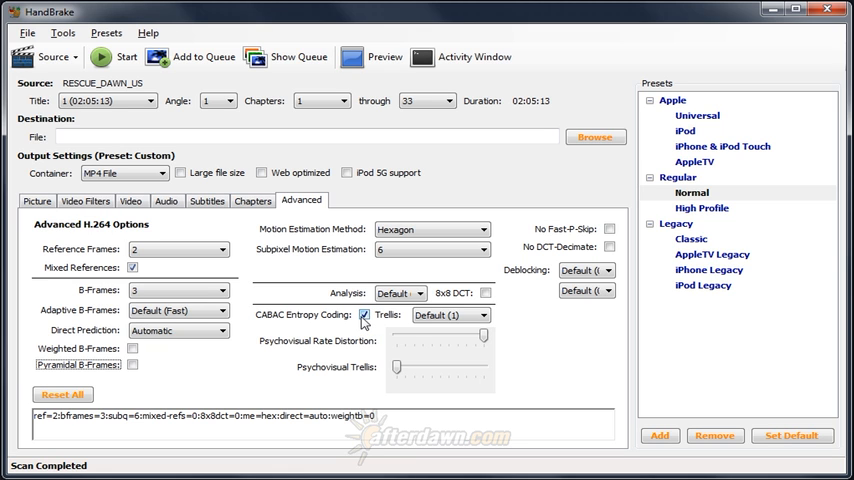
click(364, 316)
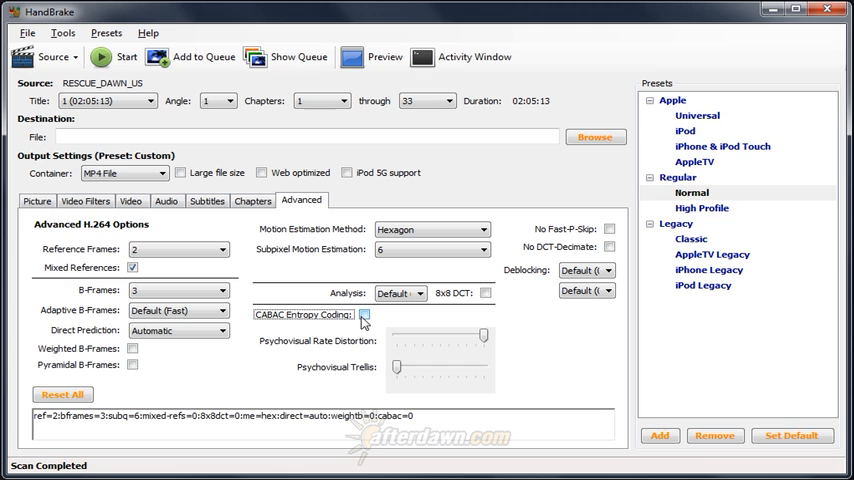
click(364, 316)
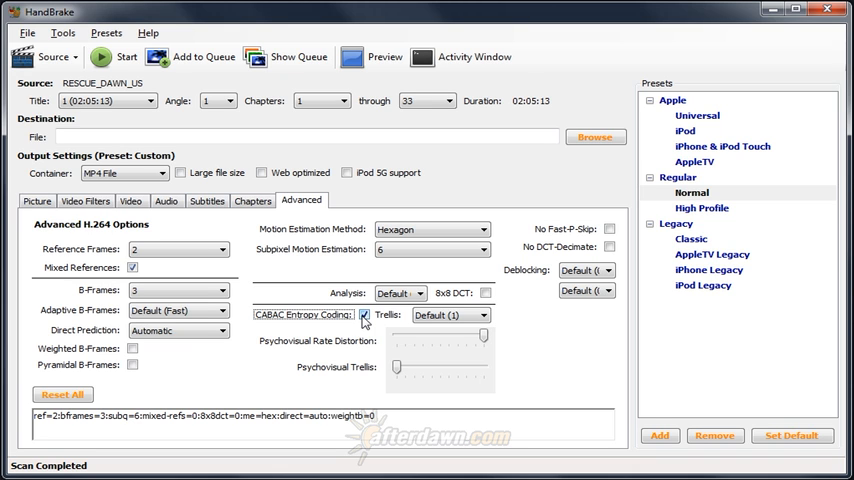
mouse_move(364, 316)
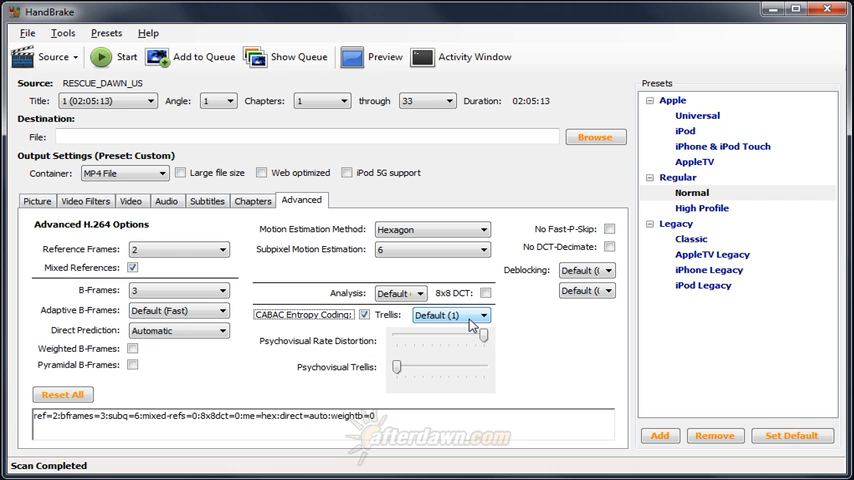
click(450, 316)
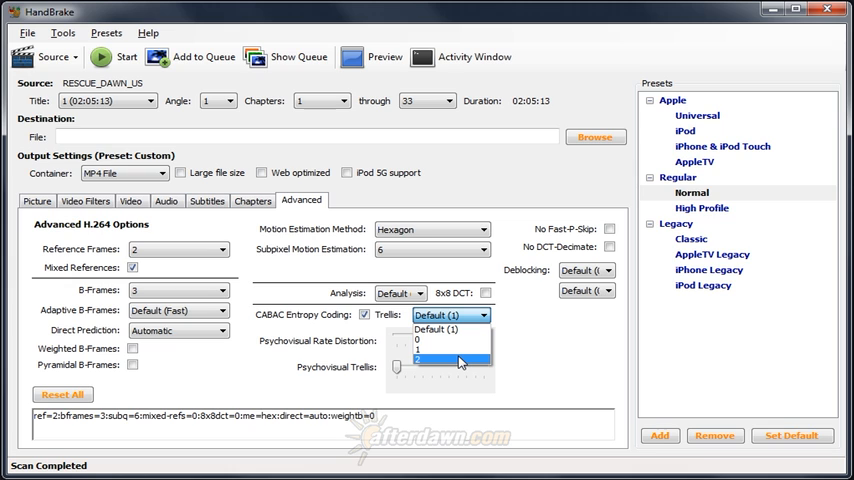
mouse_move(458, 328)
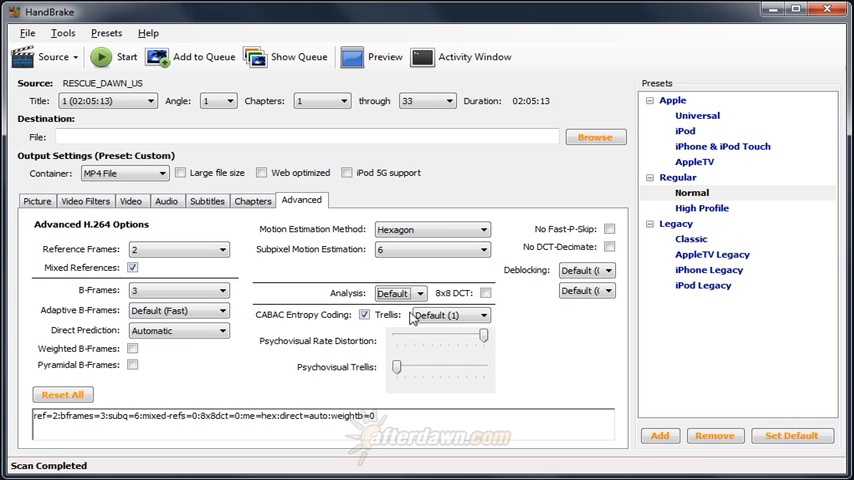
Step: Try partition Analysis at All, then return it to Default
click(400, 292)
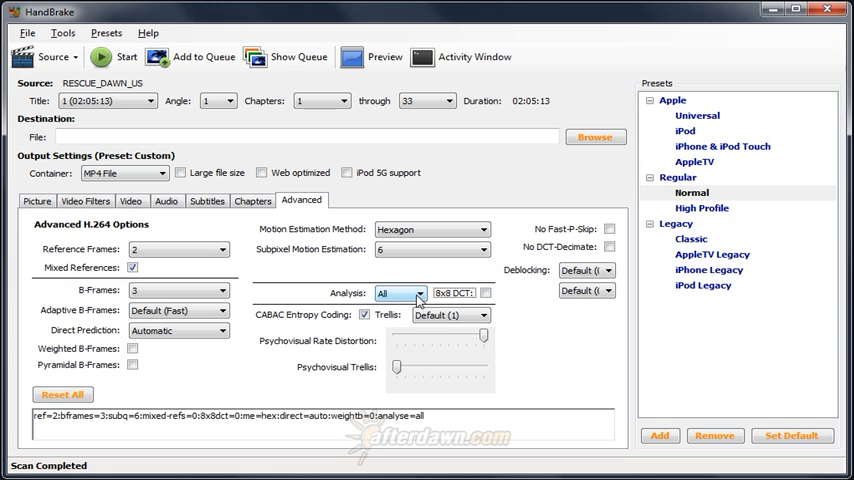
click(400, 292)
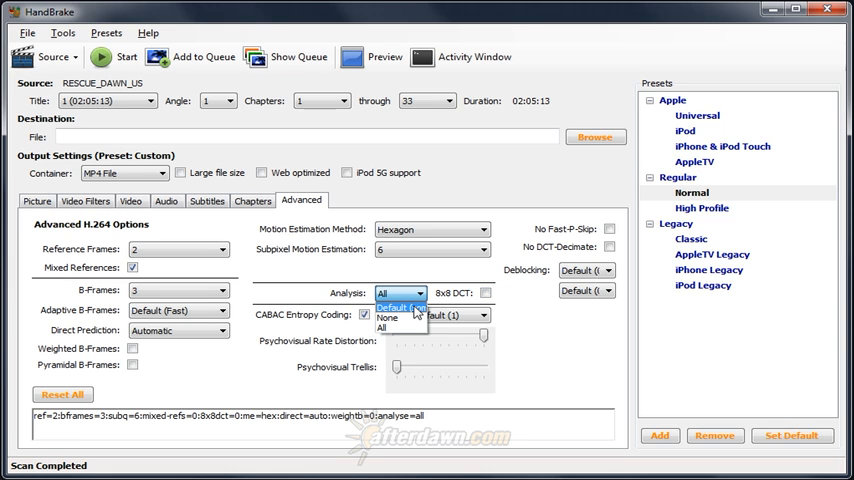
click(392, 306)
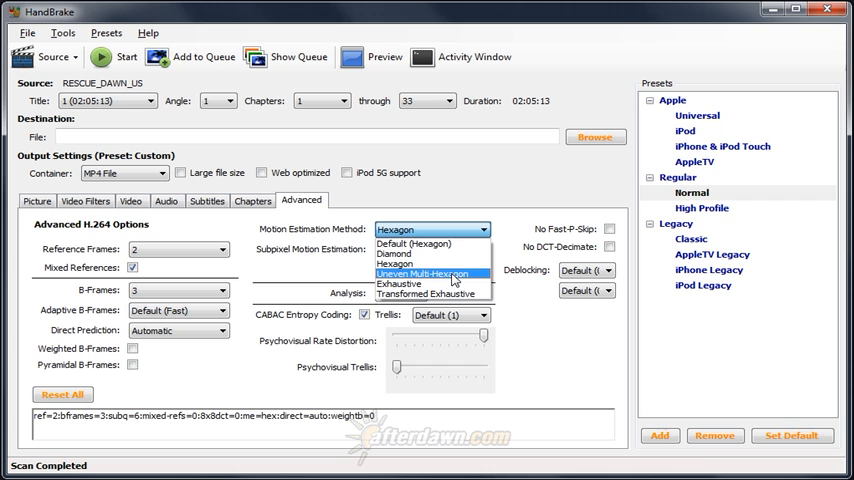
click(432, 250)
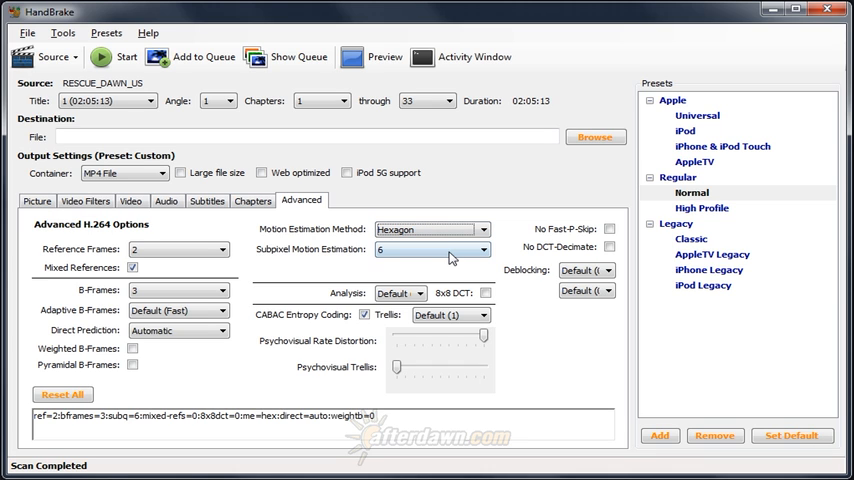
click(432, 250)
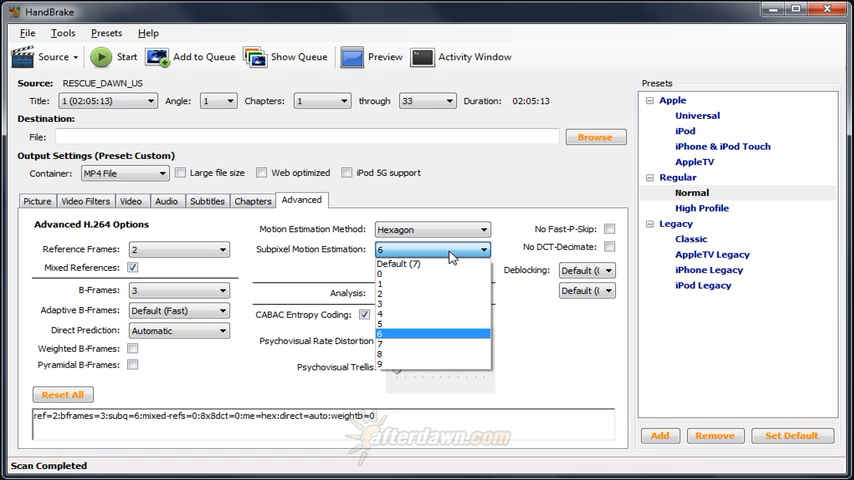
mouse_move(436, 292)
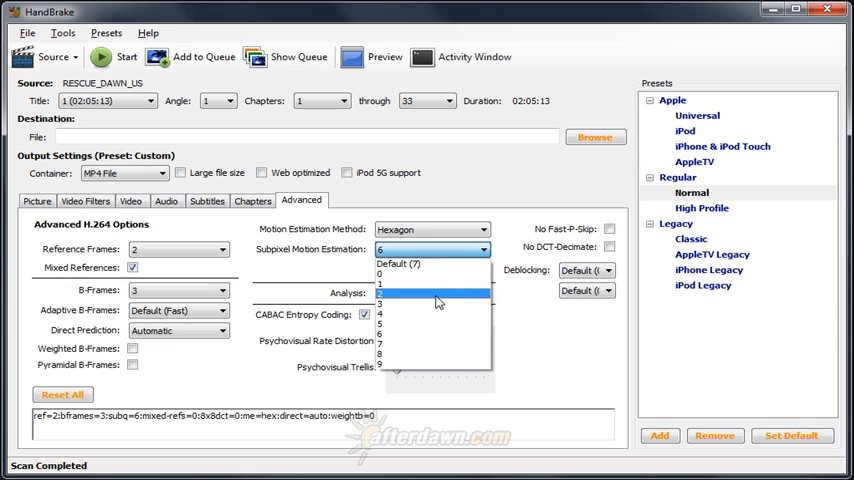
mouse_move(436, 336)
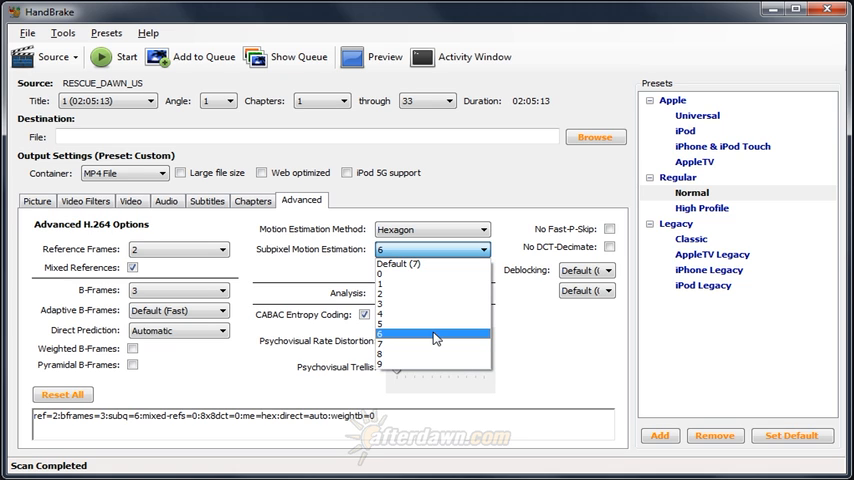
click(432, 334)
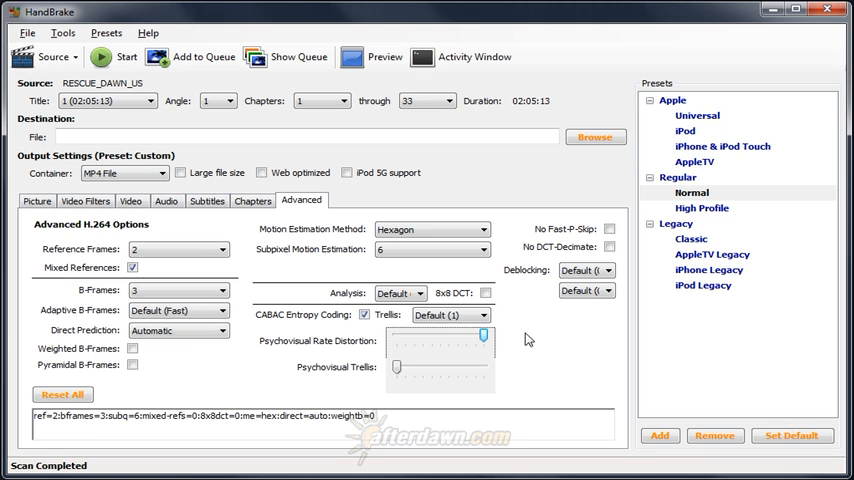
mouse_move(380, 388)
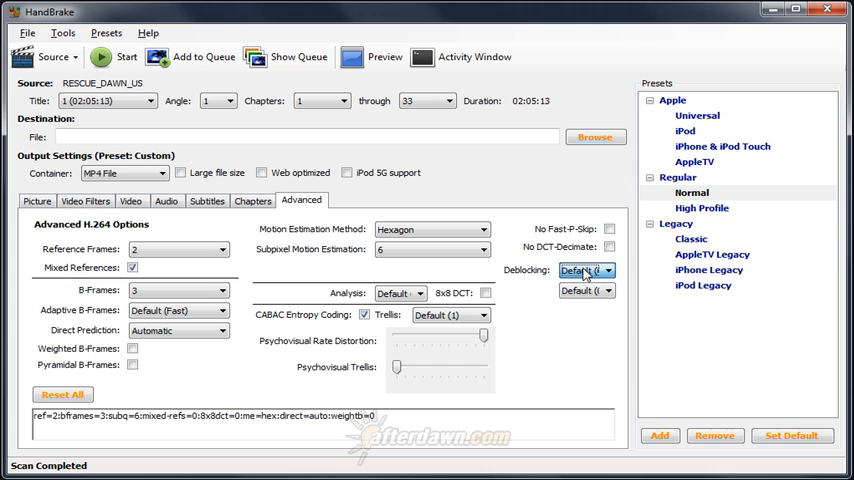
click(588, 292)
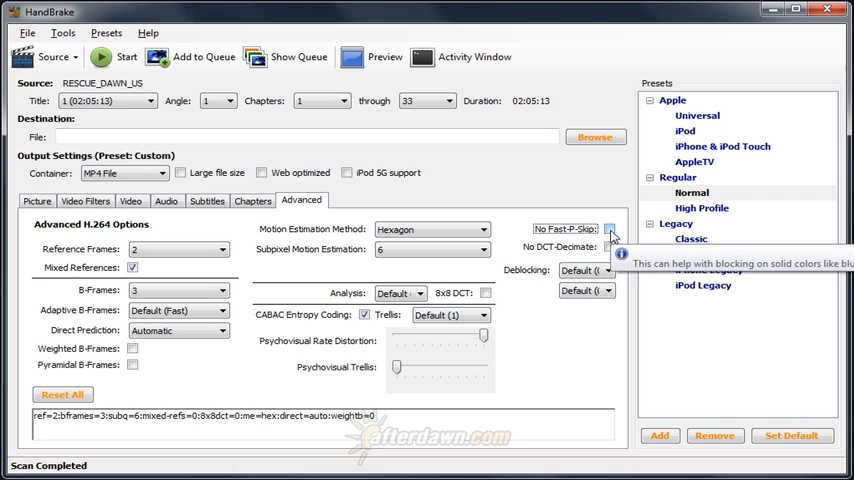
Step: Test No Fast-P-Skip on, then leave it unchecked
click(608, 228)
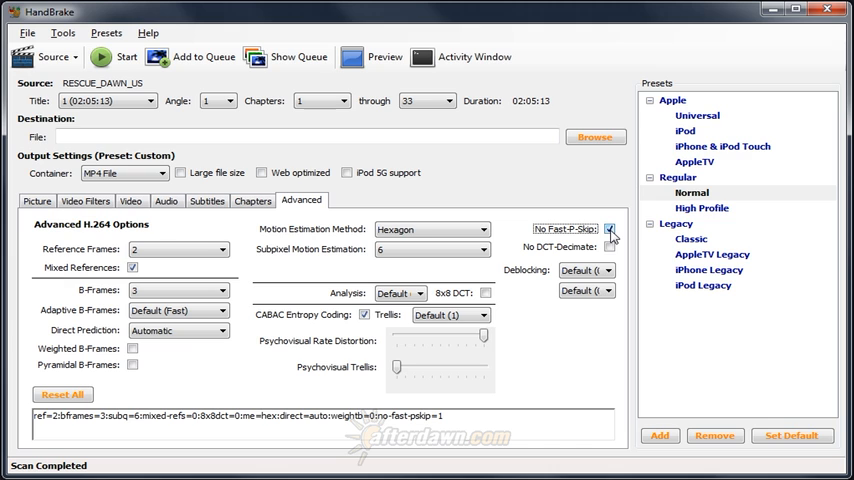
click(608, 228)
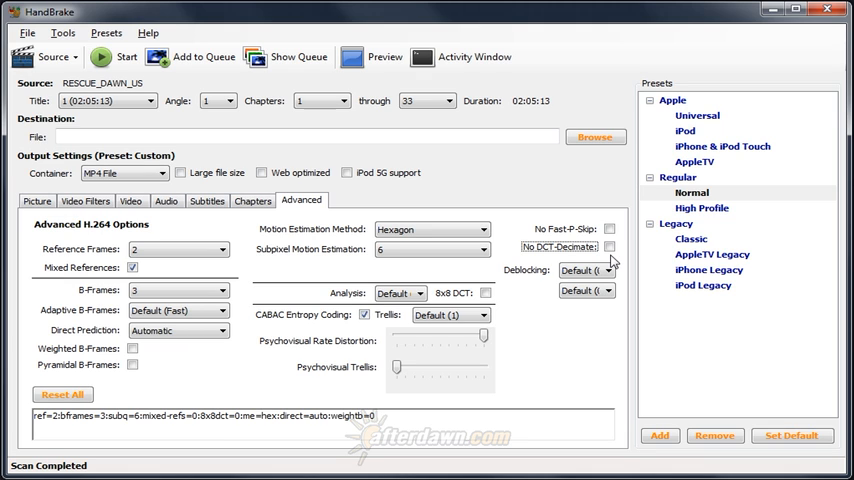
click(608, 246)
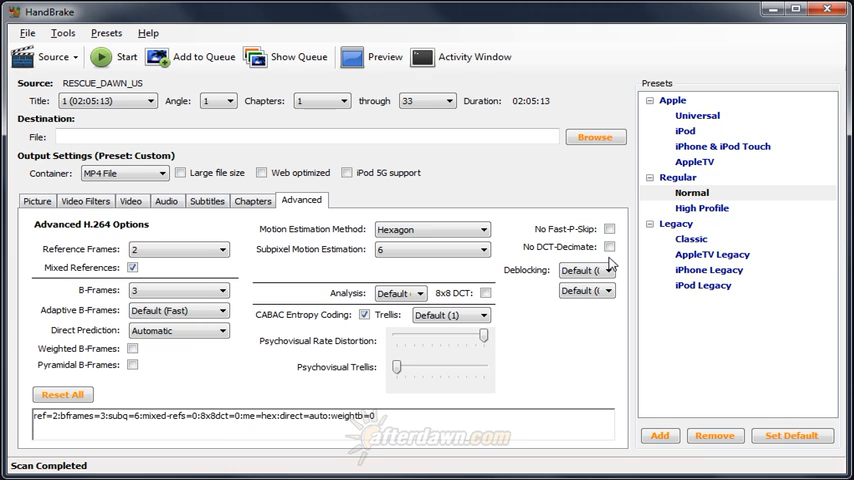
mouse_move(604, 264)
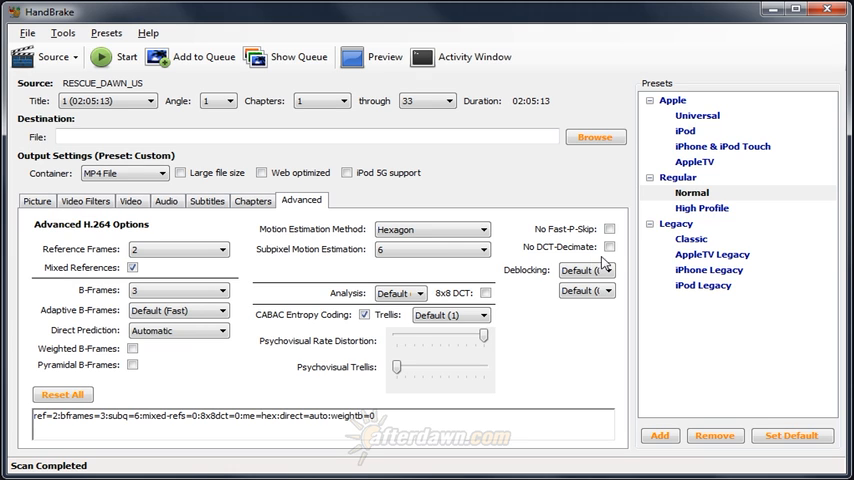